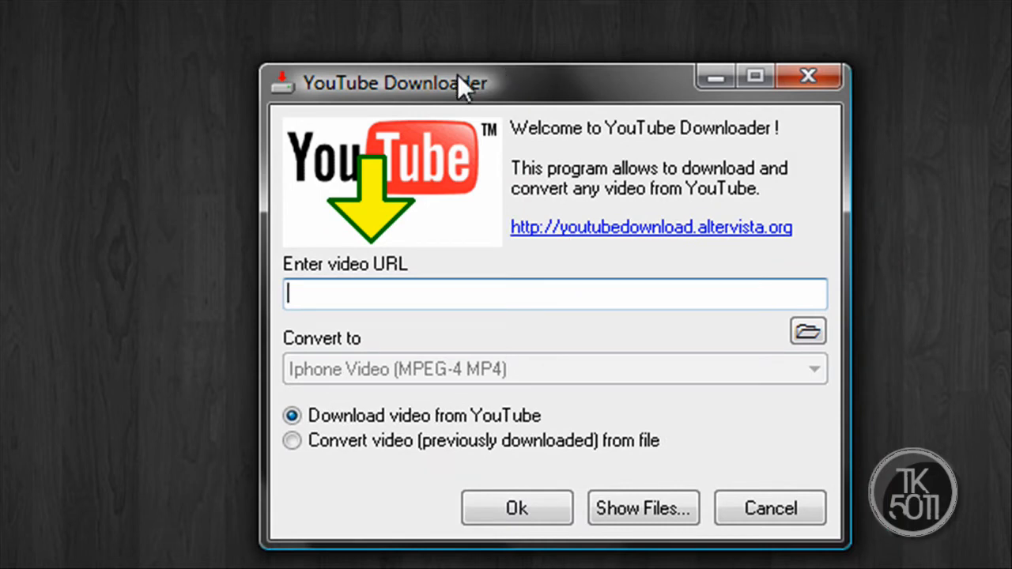
mouse_move(795, 337)
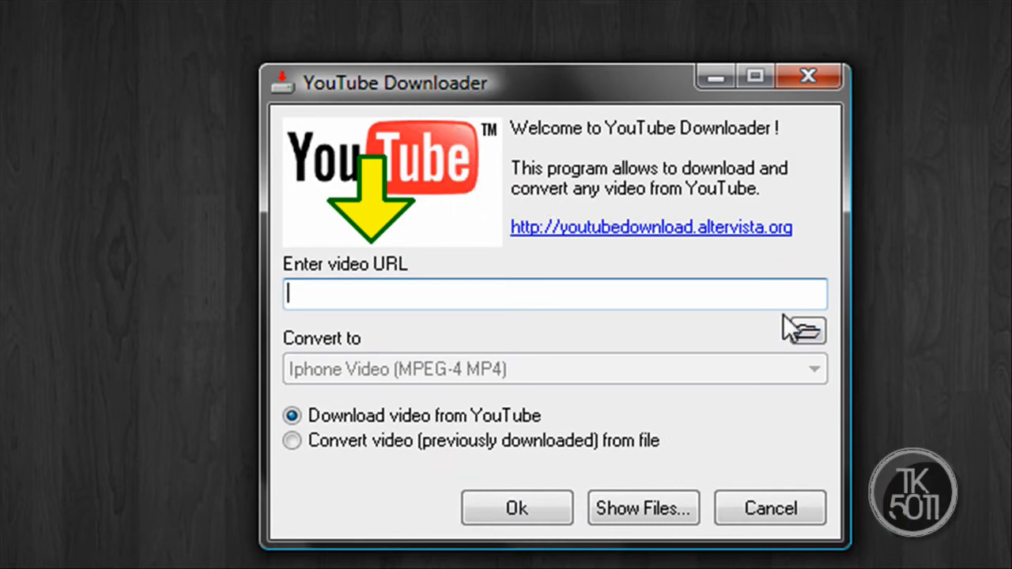
mouse_move(522, 206)
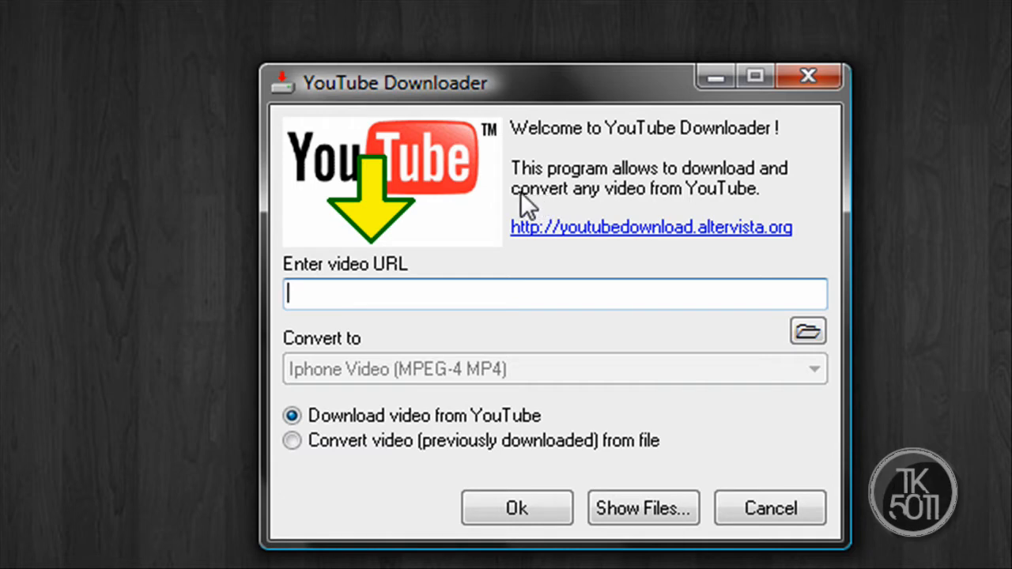
mouse_move(526, 178)
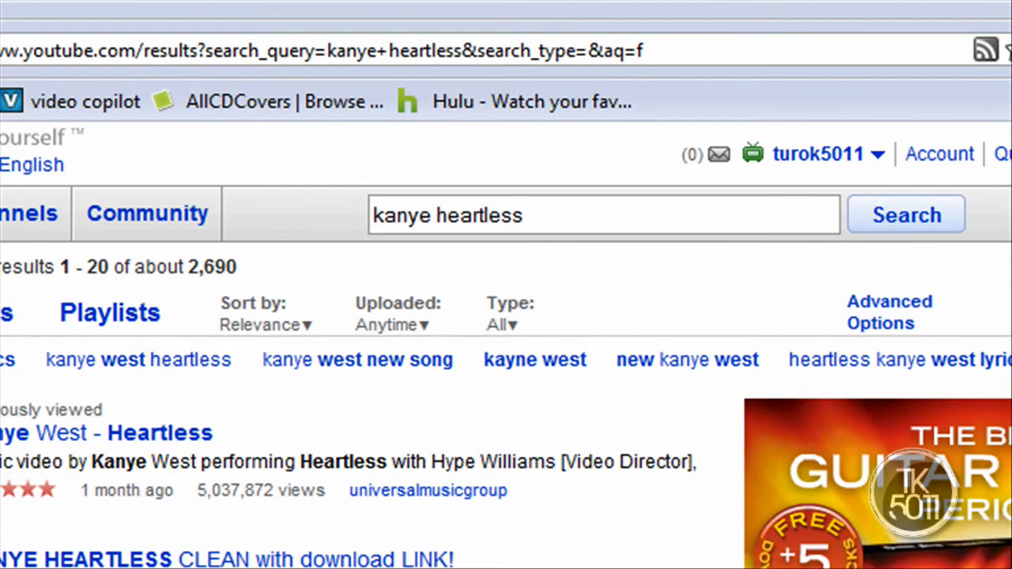
Step: Choose the 'Kanye West - Heartless' video from the 'kanye heartless' search results
scroll(down, 3)
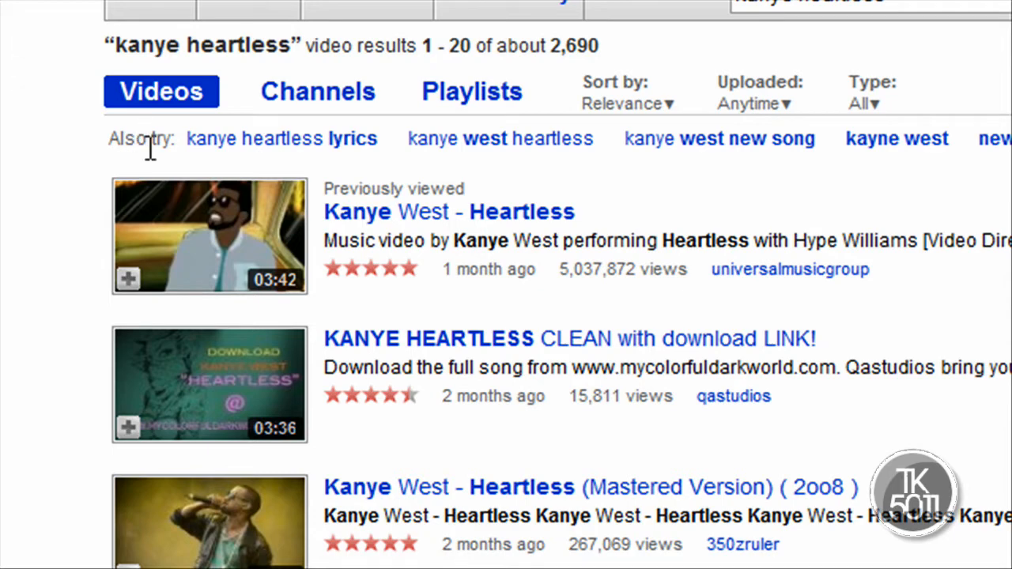
mouse_move(245, 238)
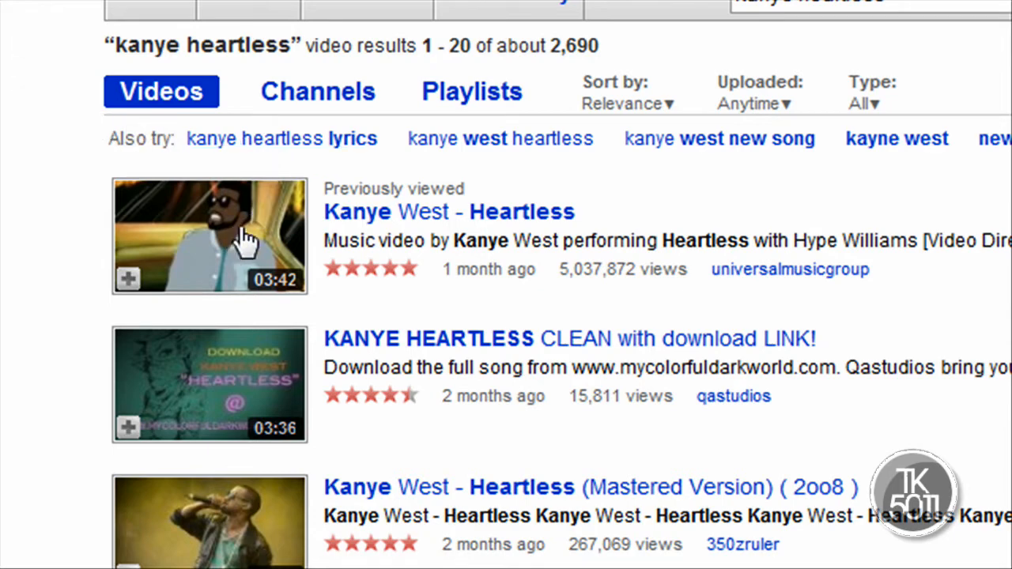
mouse_move(419, 212)
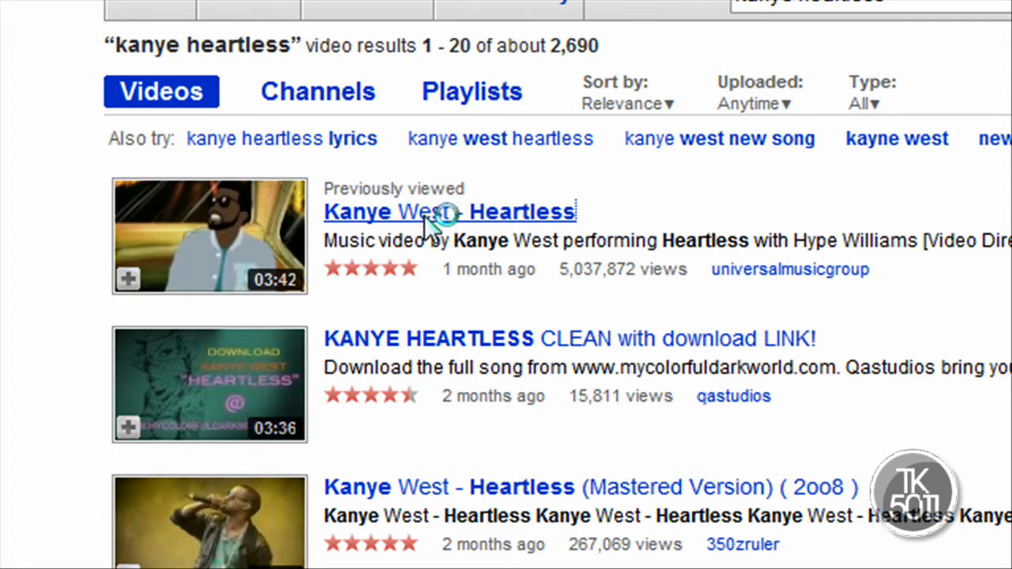
click(450, 212)
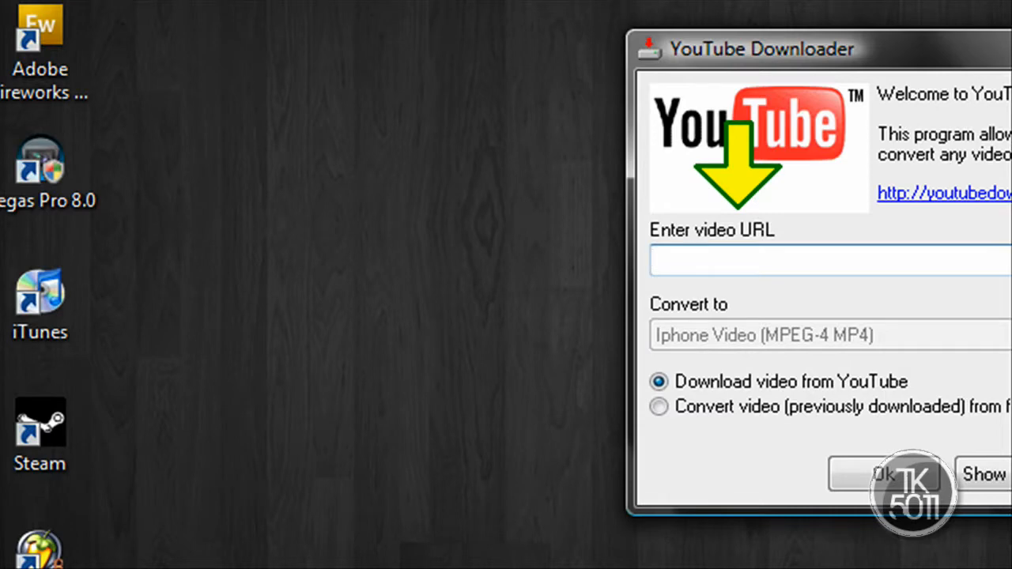
text(http://www.youtube.com/watch?v=qWzID7Lc8)
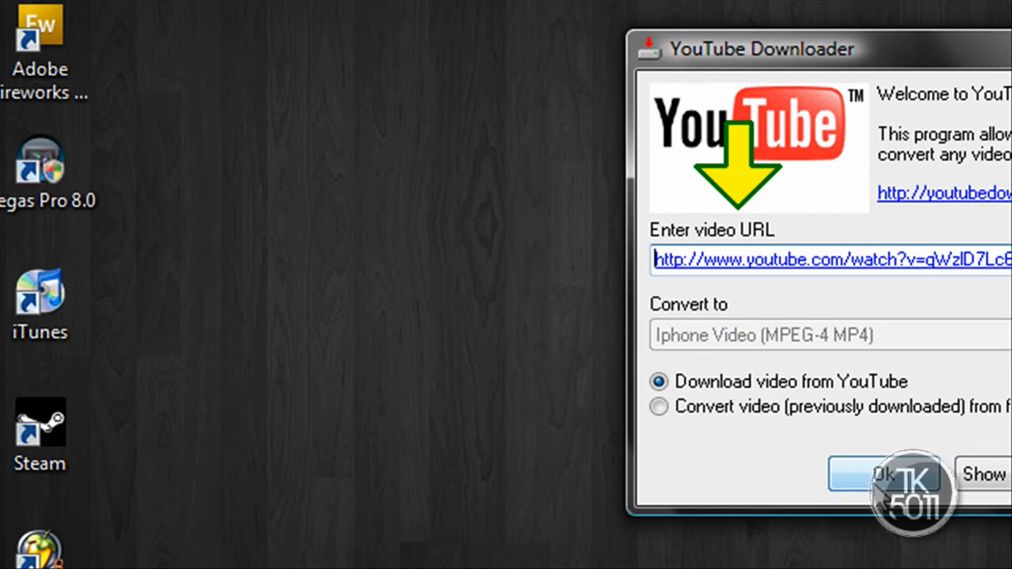
click(877, 475)
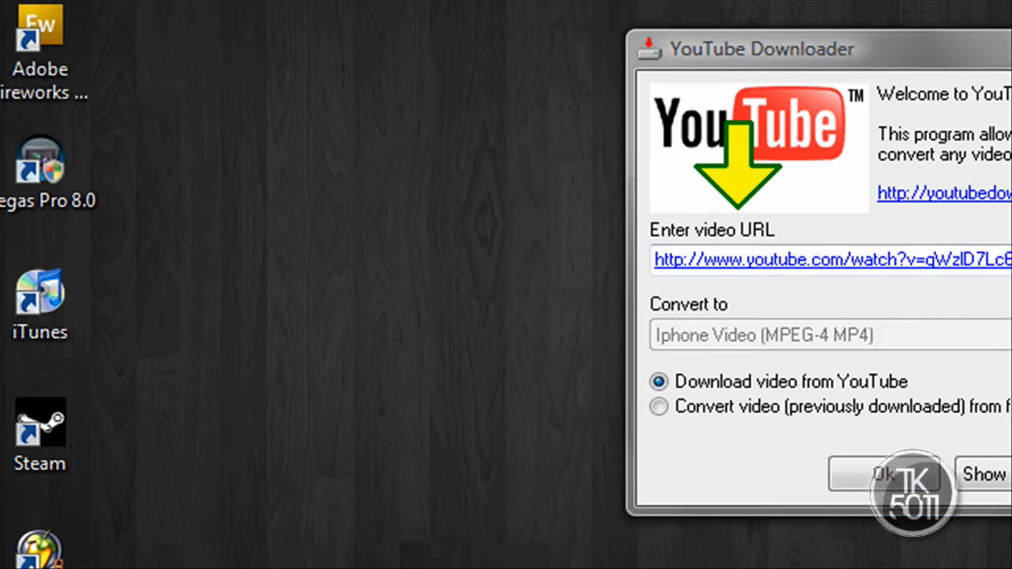
click(877, 475)
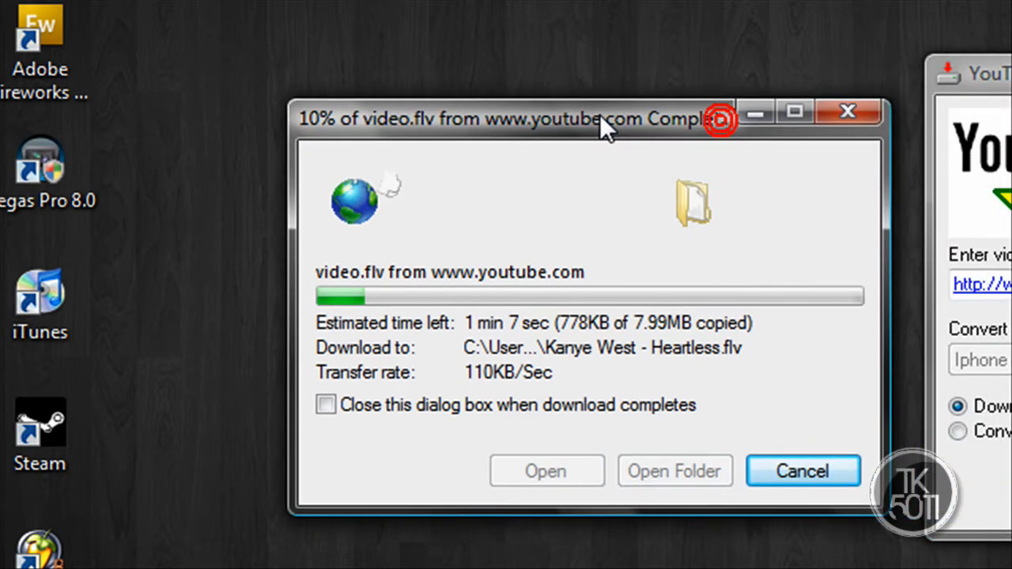
mouse_move(554, 225)
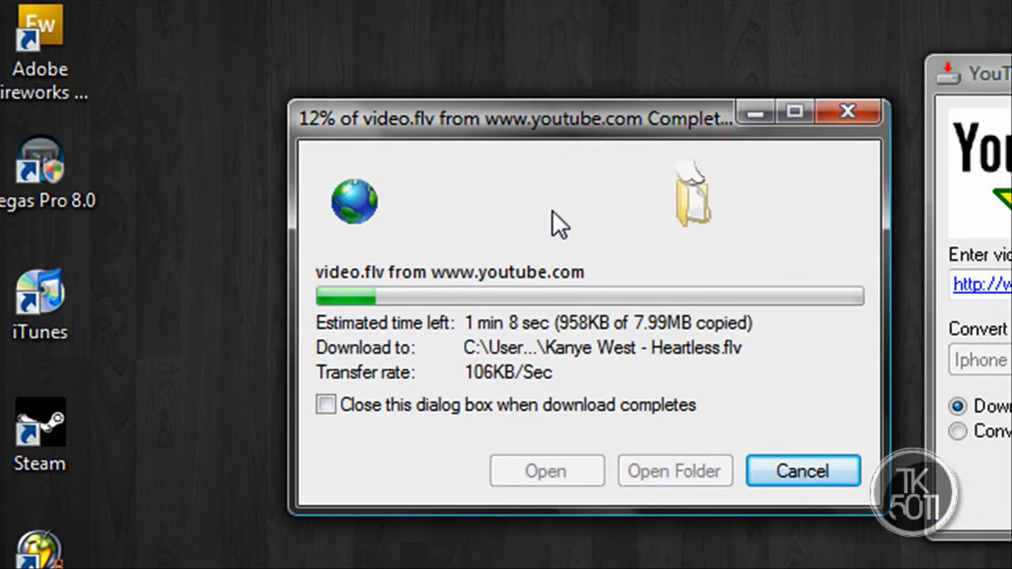
mouse_move(609, 277)
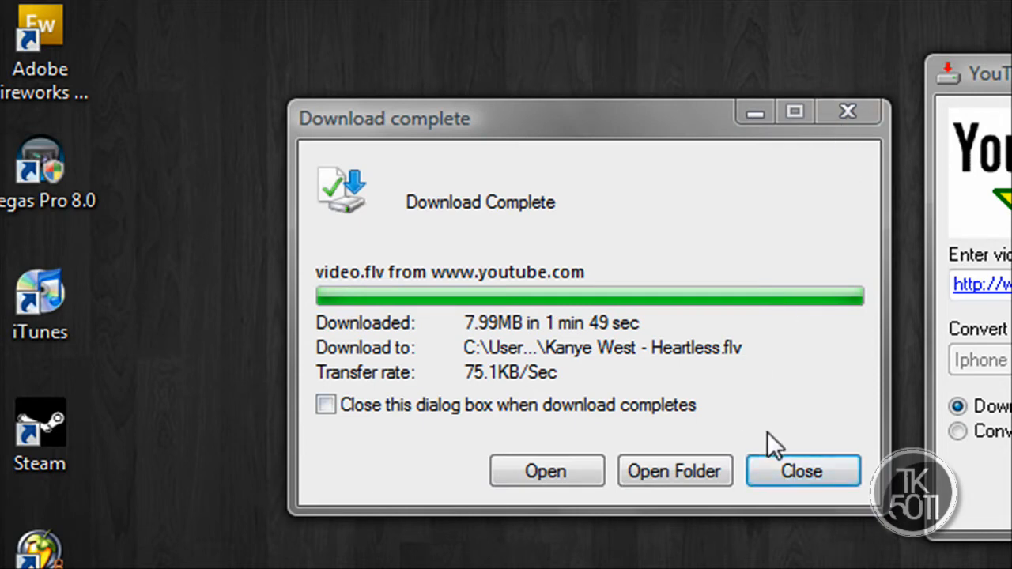
Step: Dismiss the 'download complete' notice for Kanye West - Heartless.flv (7.99MB) and bring the downloader back into view
click(802, 470)
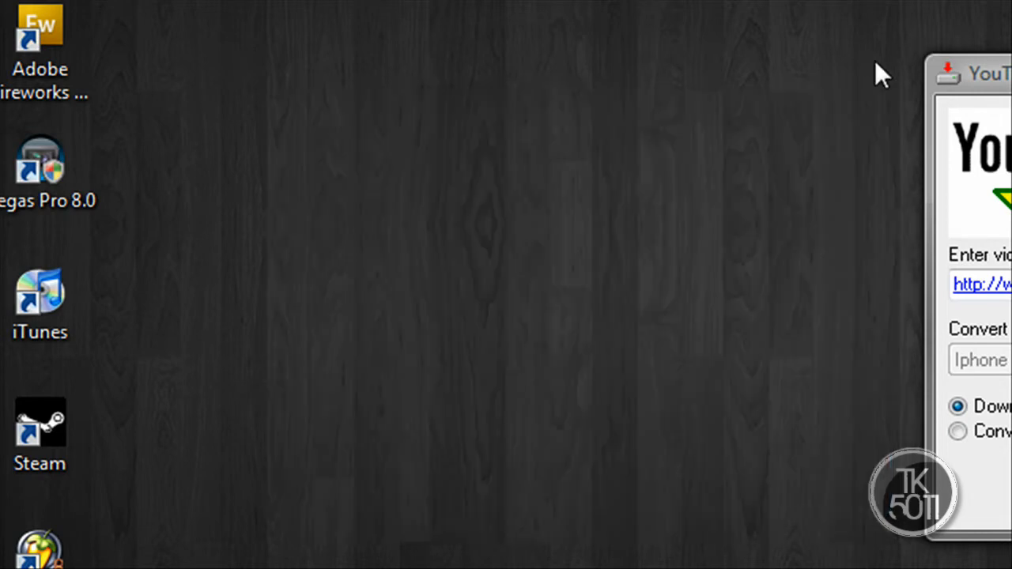
drag(980, 73, 356, 75)
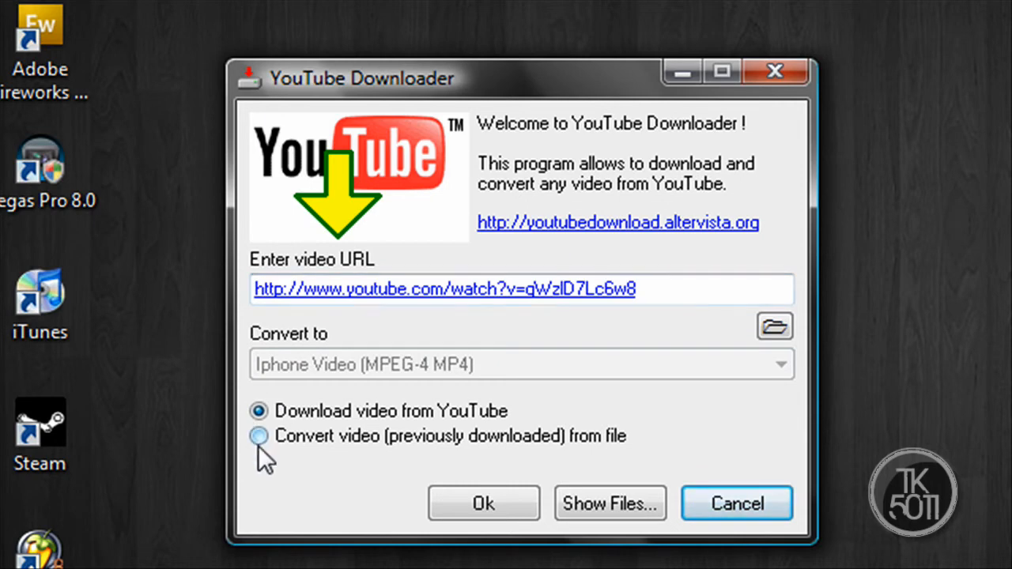
Step: Convert the previously downloaded Heartless.flv to PSP Video (H.264 MP4) and start it
click(258, 435)
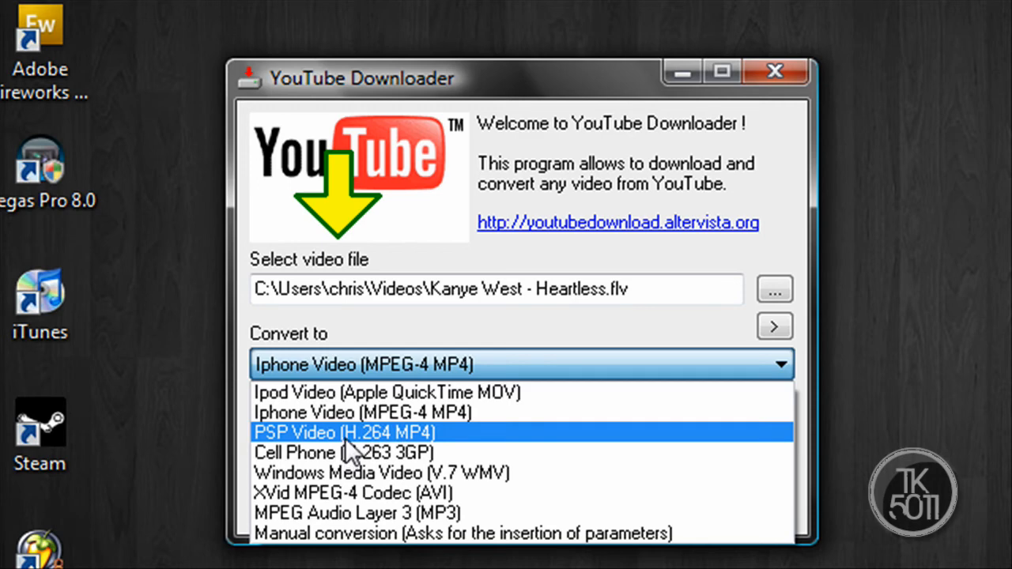
click(344, 434)
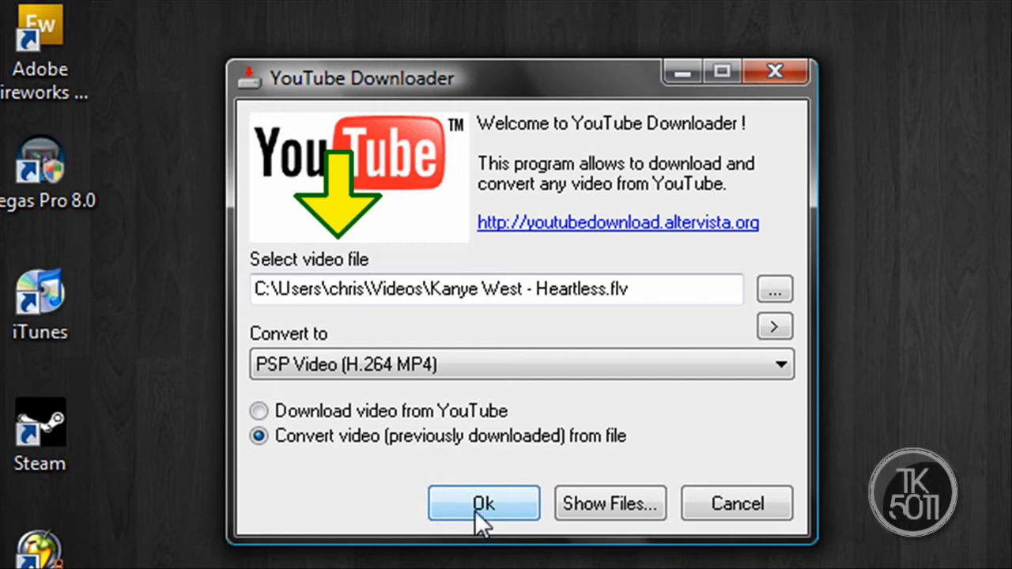
click(484, 504)
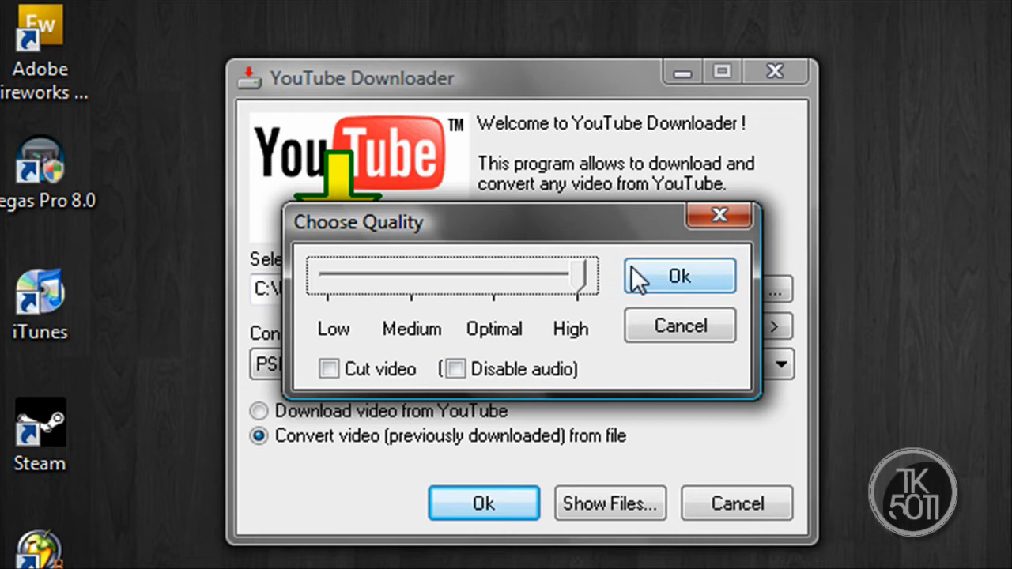
Step: Run the conversion at High quality and acknowledge the 'Conversion of video file successful' message
click(681, 276)
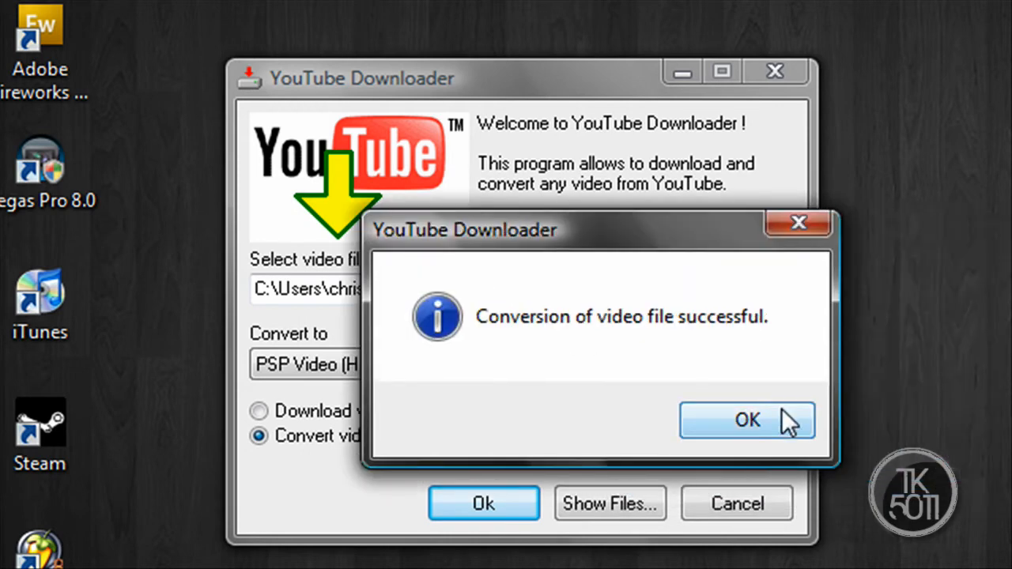
click(747, 420)
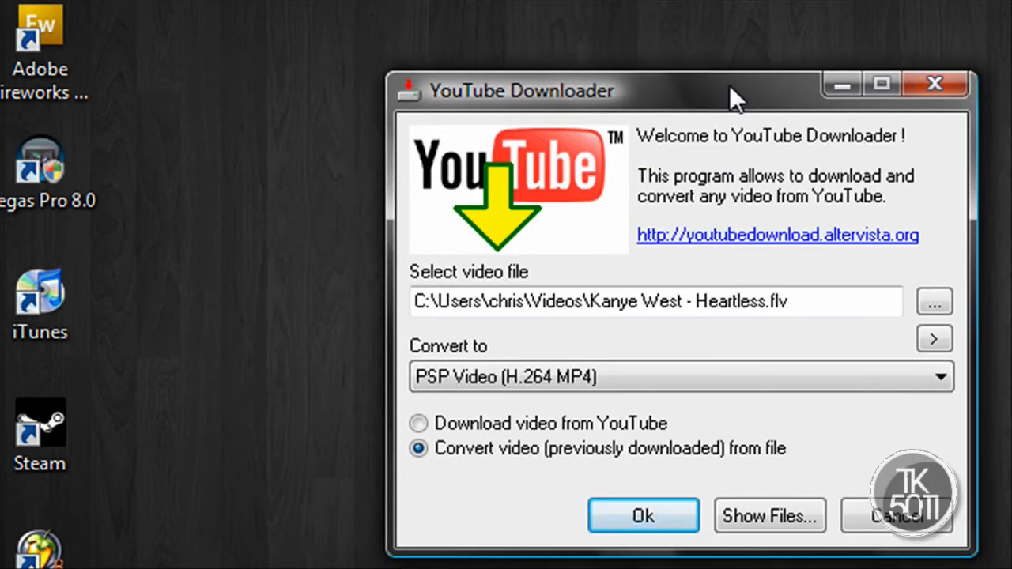
mouse_move(818, 162)
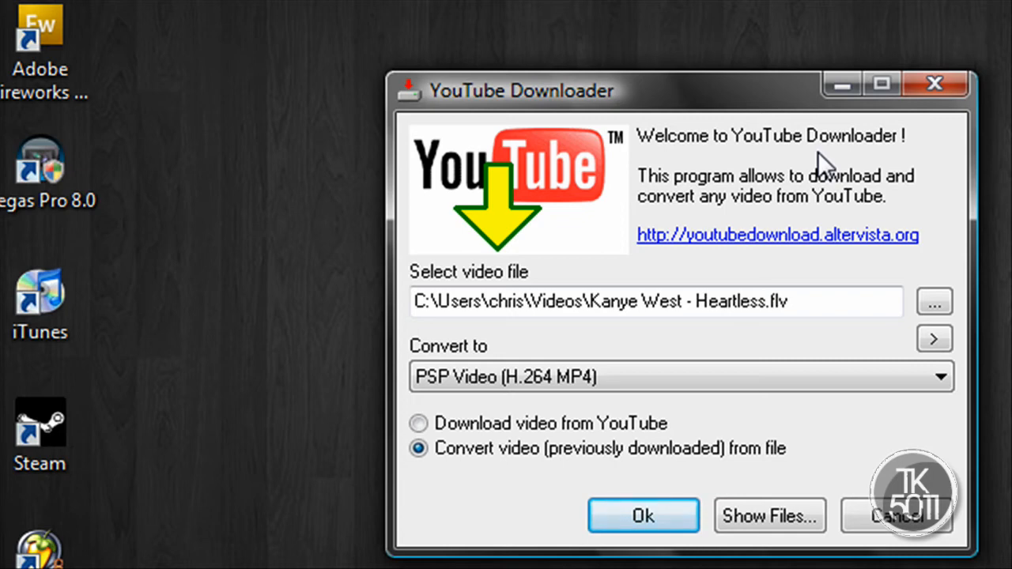
mouse_move(866, 141)
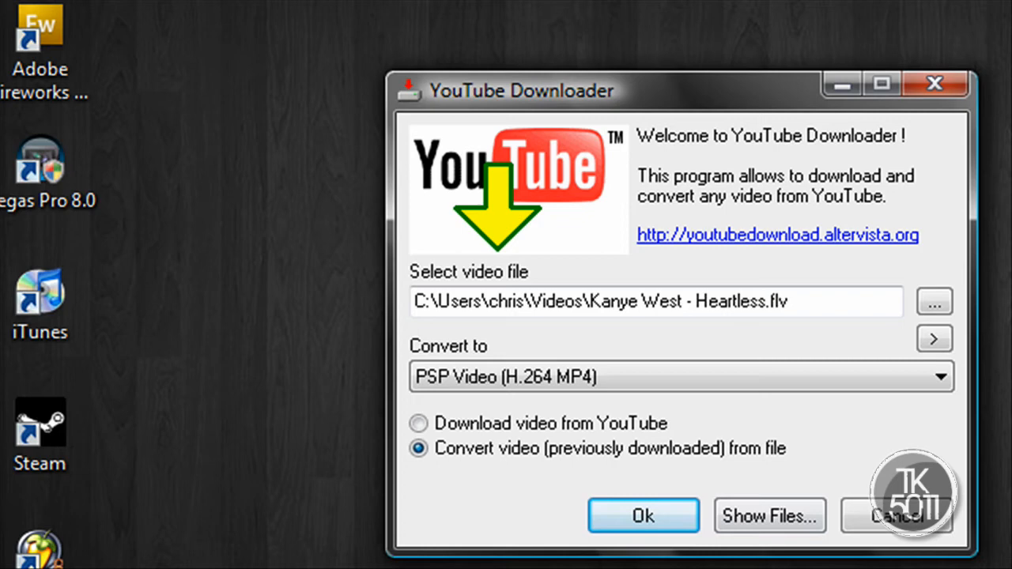
mouse_move(594, 107)
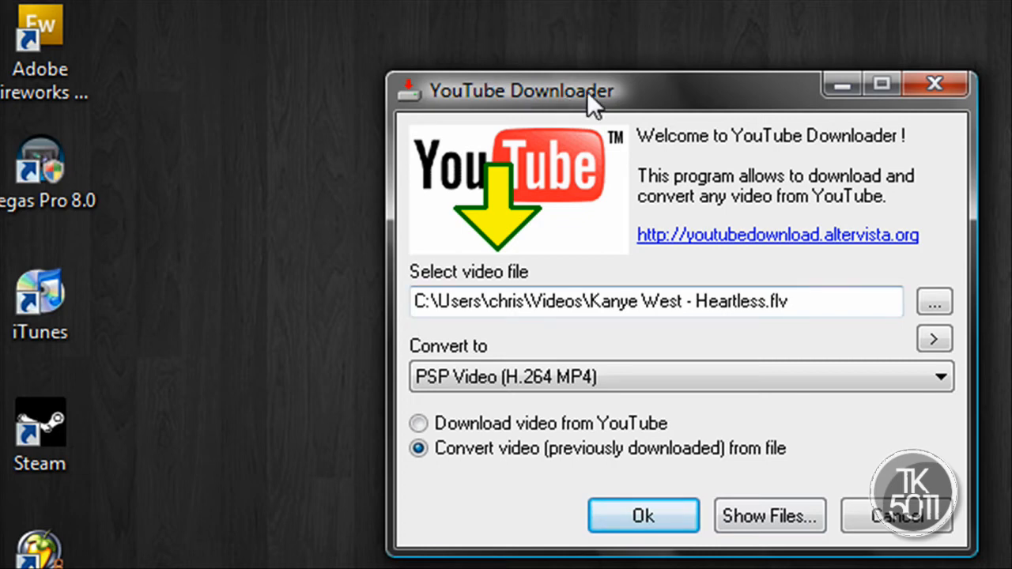
mouse_move(687, 314)
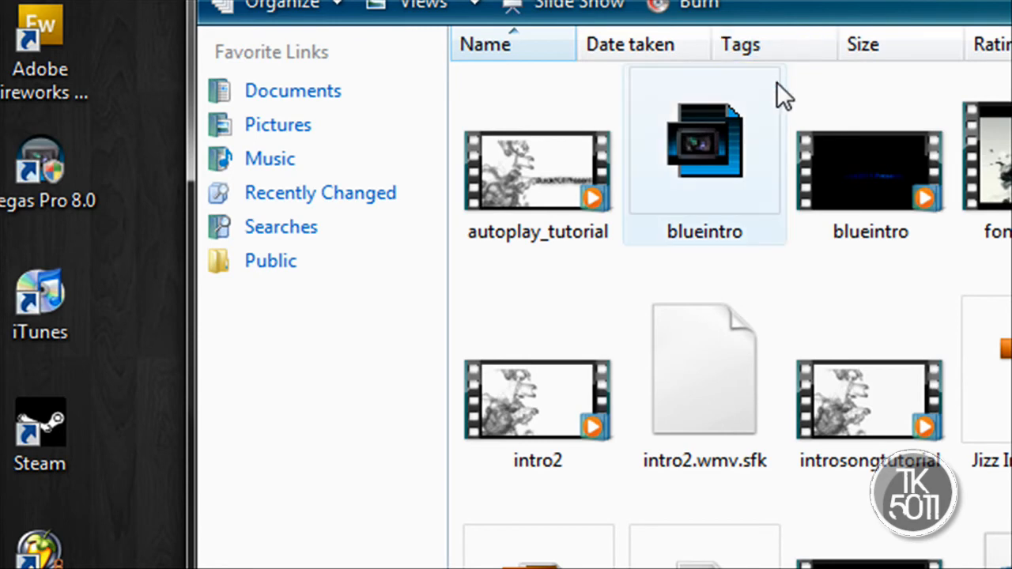
Step: Scroll through the Videos folder listing the downloaded and converted clips
scroll(down, 3)
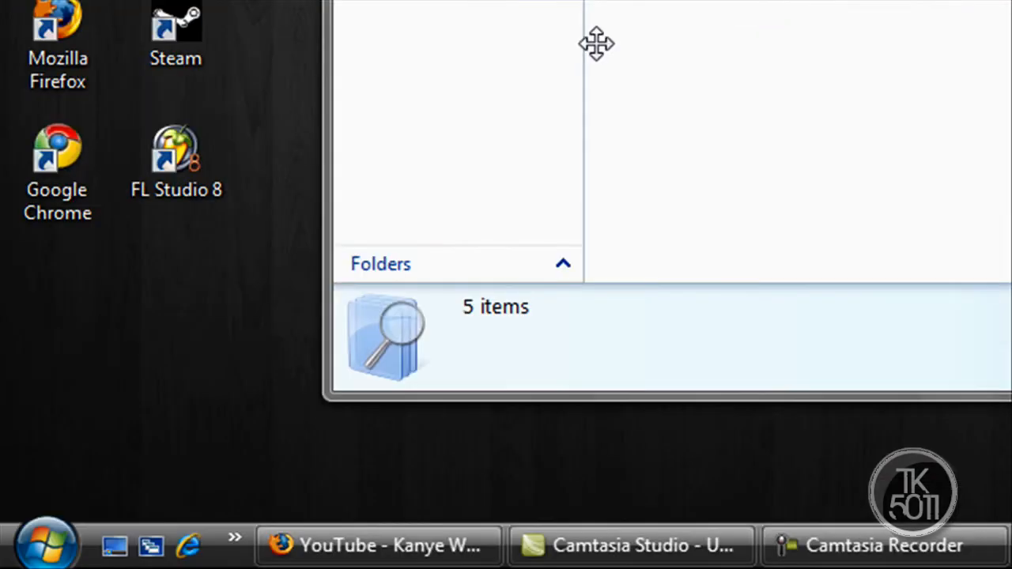
Step: Open Computer in a new Explorer window and go into Memory Stick (E:)
click(35, 541)
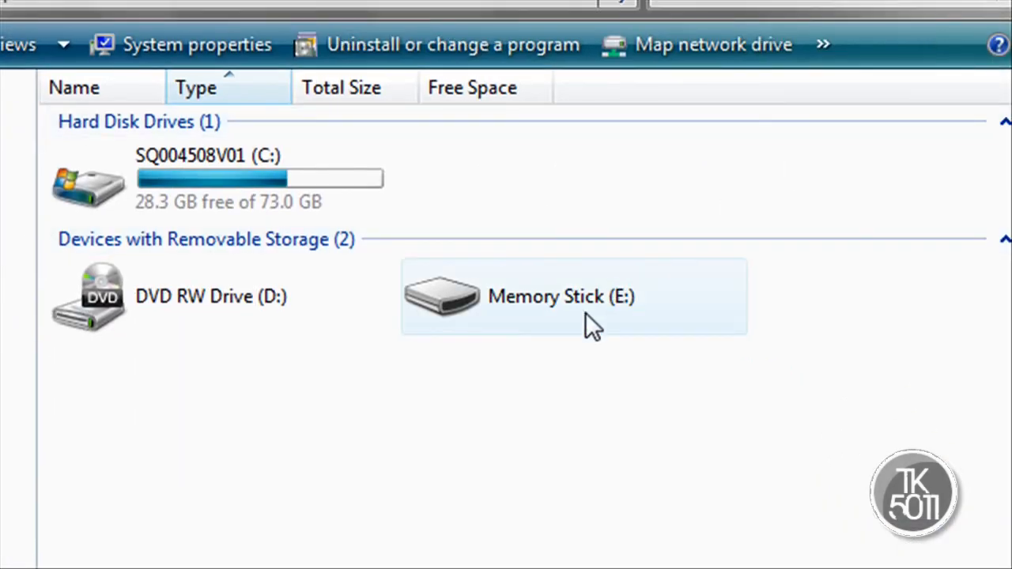
mouse_move(625, 324)
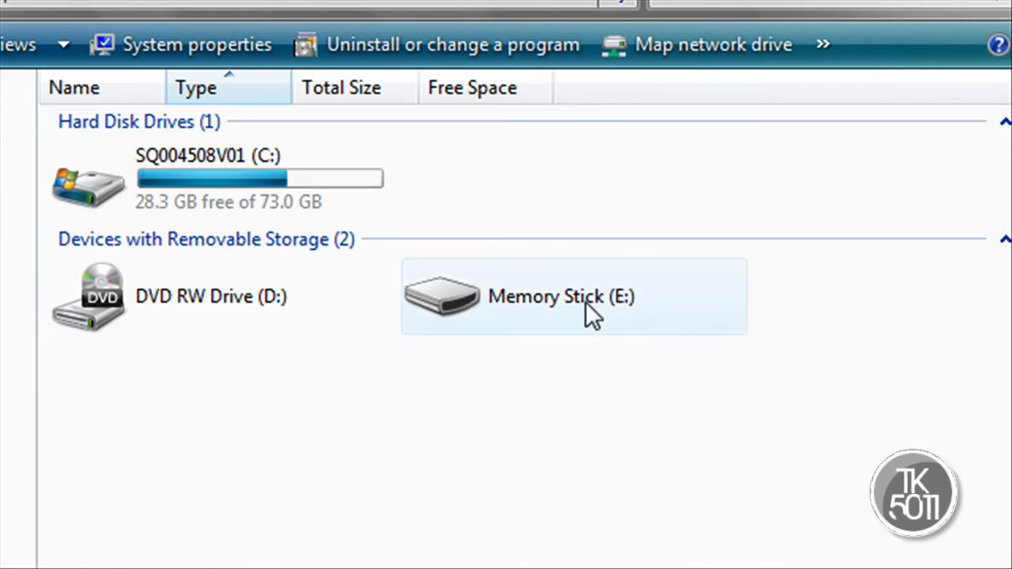
double_click(562, 296)
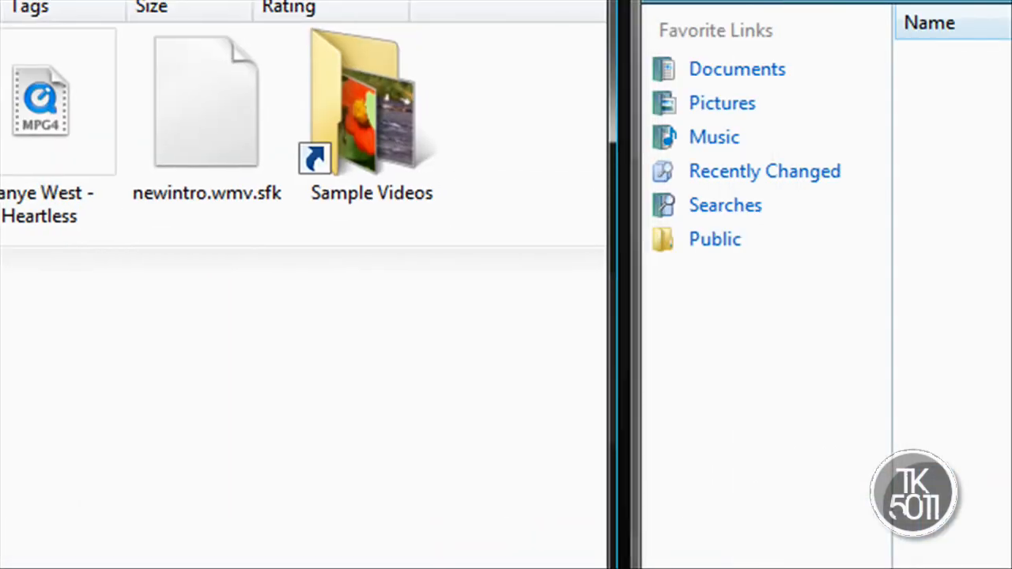
mouse_move(993, 10)
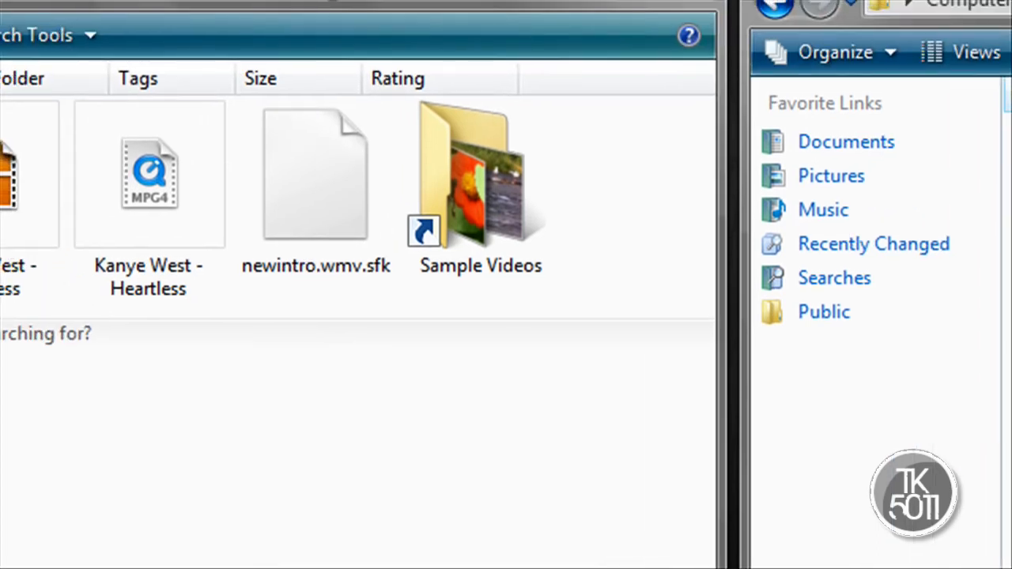
Step: Copy the Kanye West - Heartless MP4 (29.6 MB) from Videos into E:\VIDEO
click(150, 174)
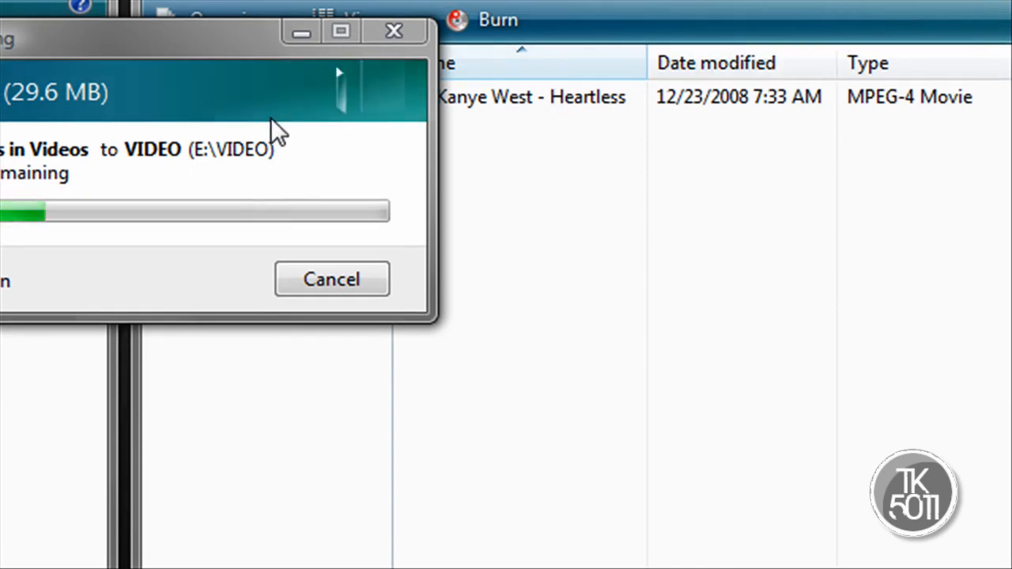
mouse_move(297, 150)
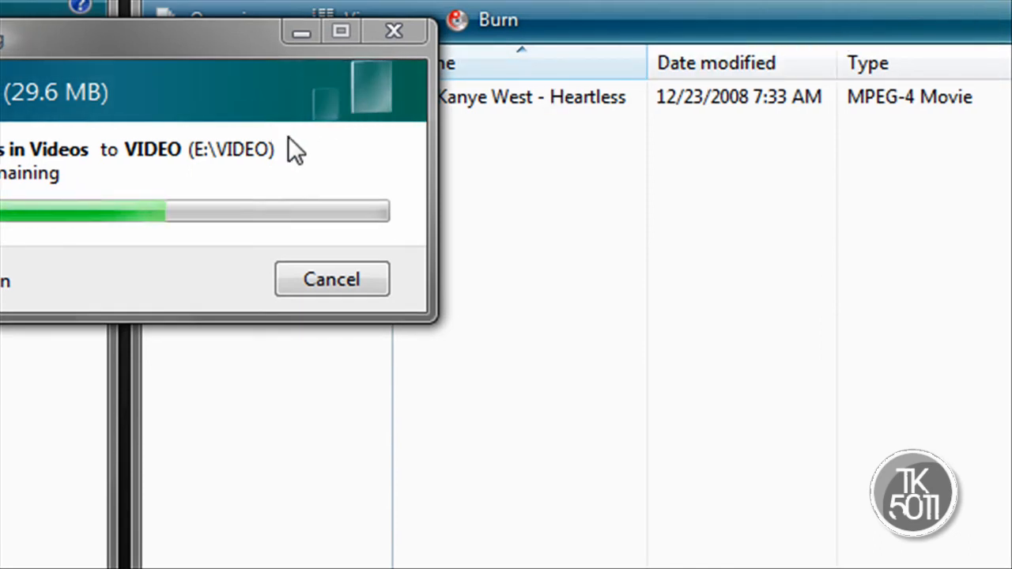